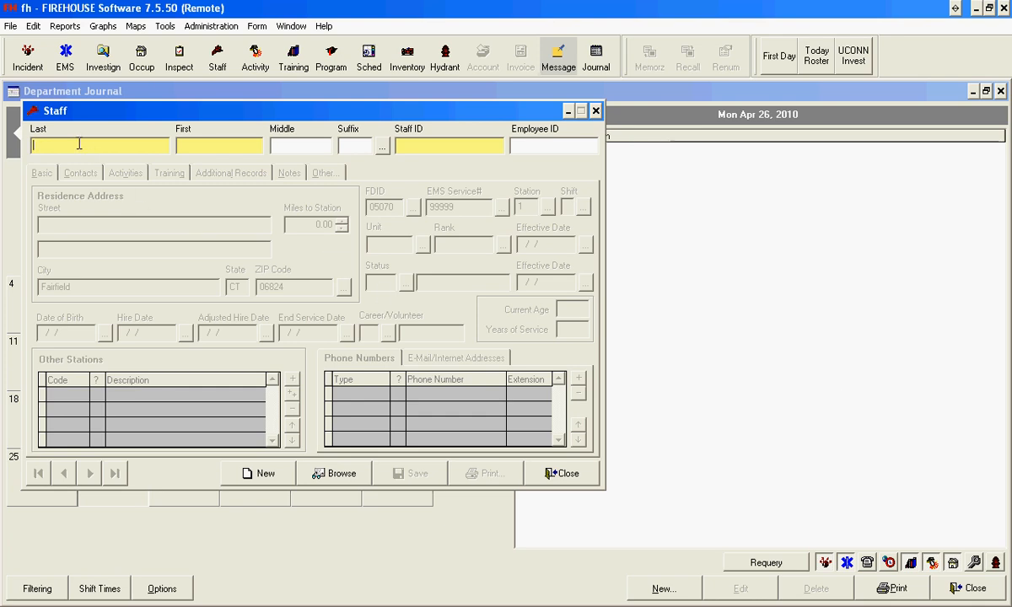
Step: Bring up Setup Rules for the Staff Last name field from its context menu
{"action": "right_click", "coordinate": [98, 145]}
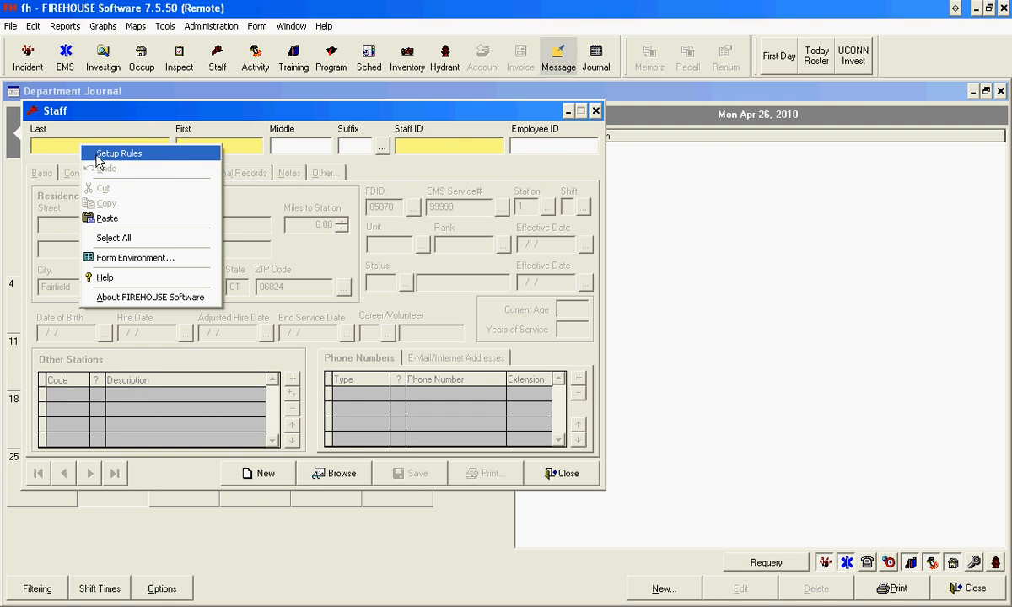
{"action": "left_click", "coordinate": [118, 151]}
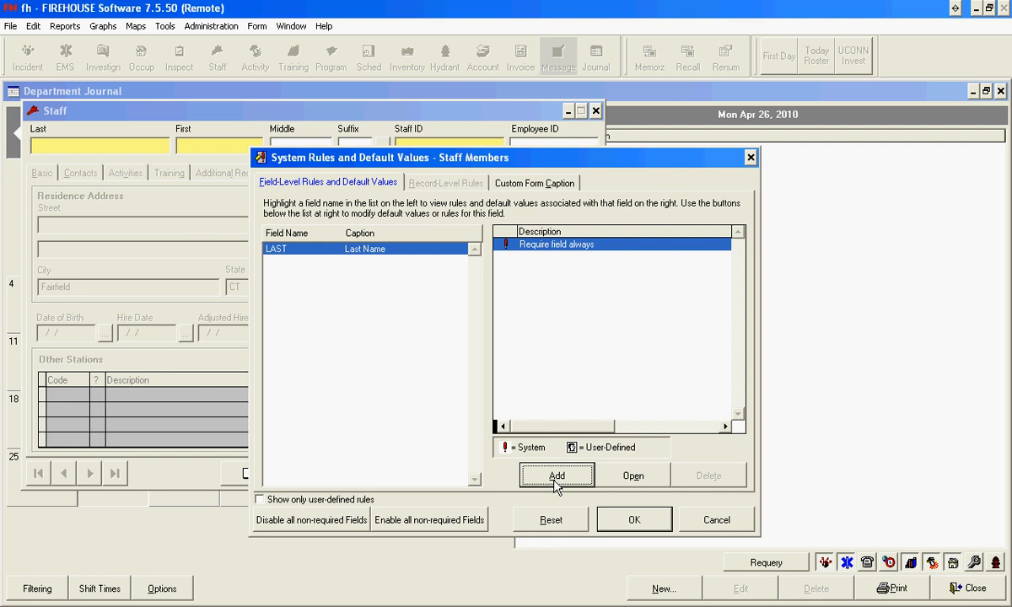
Step: Add an update rule on Last with condition !empty(Last) and replacement proper(Last)
{"action": "left_click", "coordinate": [557, 476]}
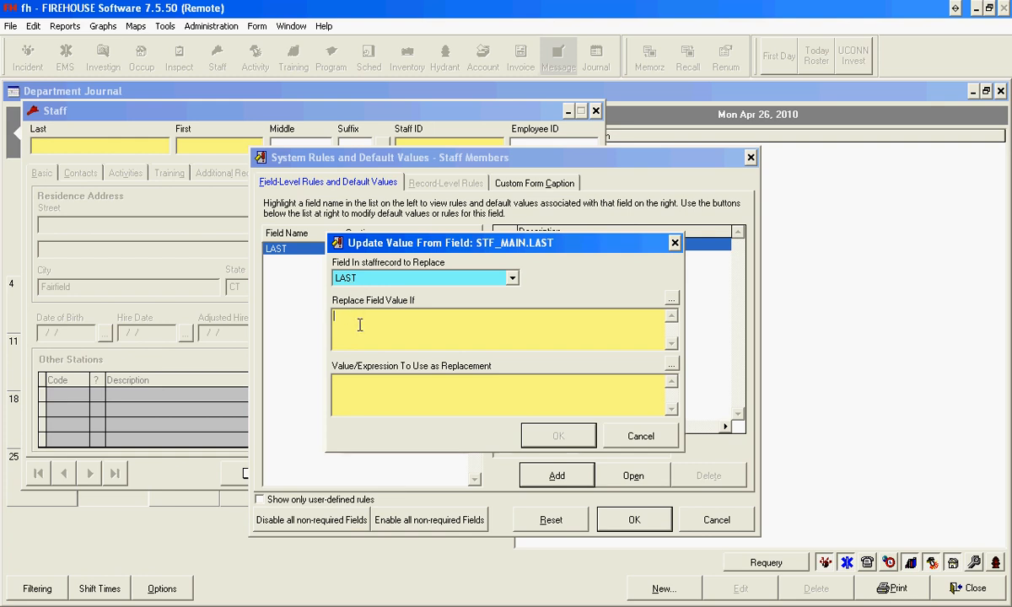
{"action": "type", "text": "!empty(Last"}
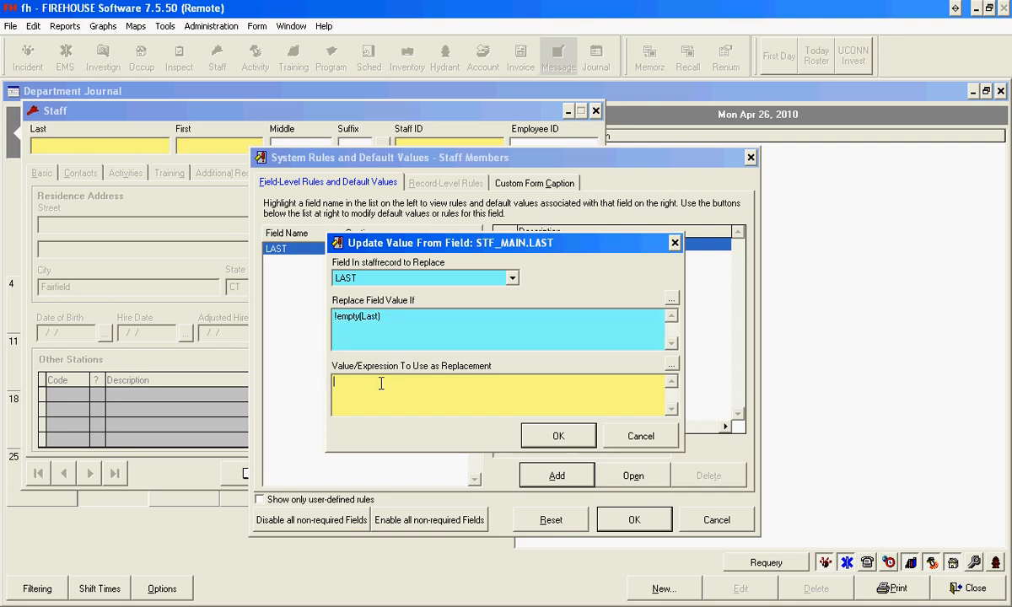
{"action": "type", "text": "pl"}
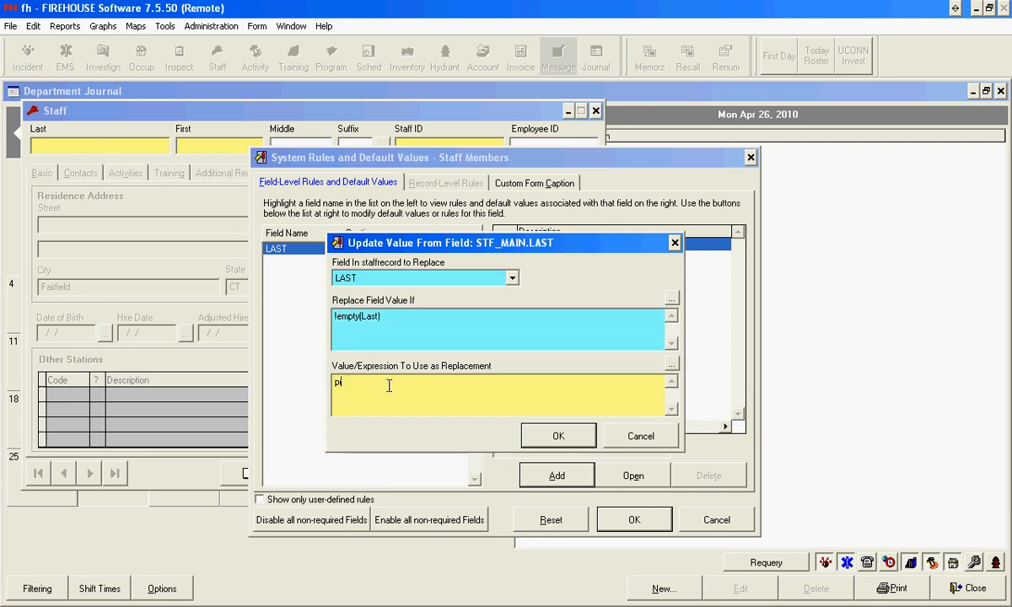
{"action": "type", "text": "roper(L"}
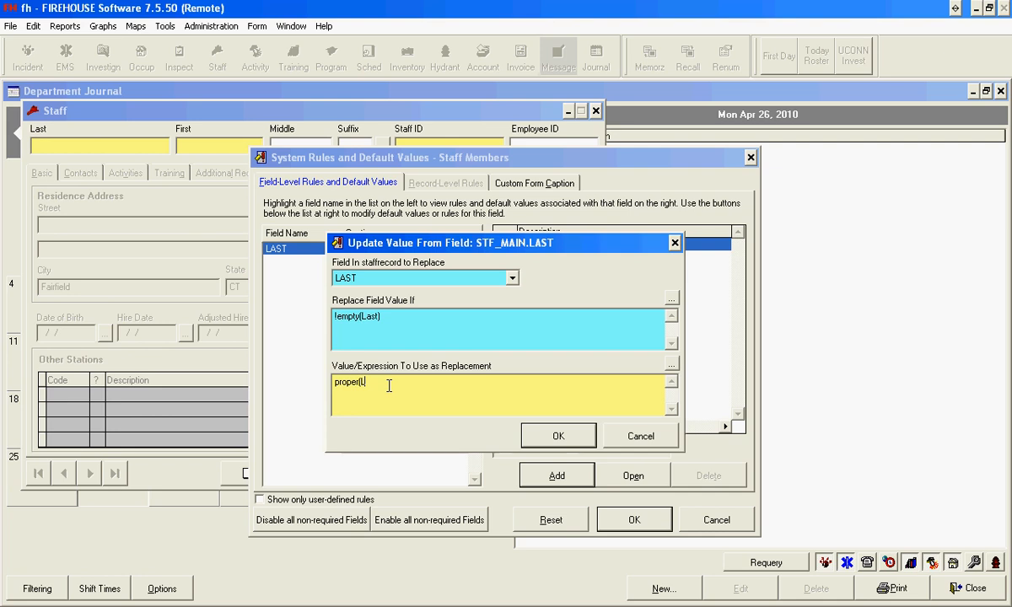
{"action": "type", "text": "ast)"}
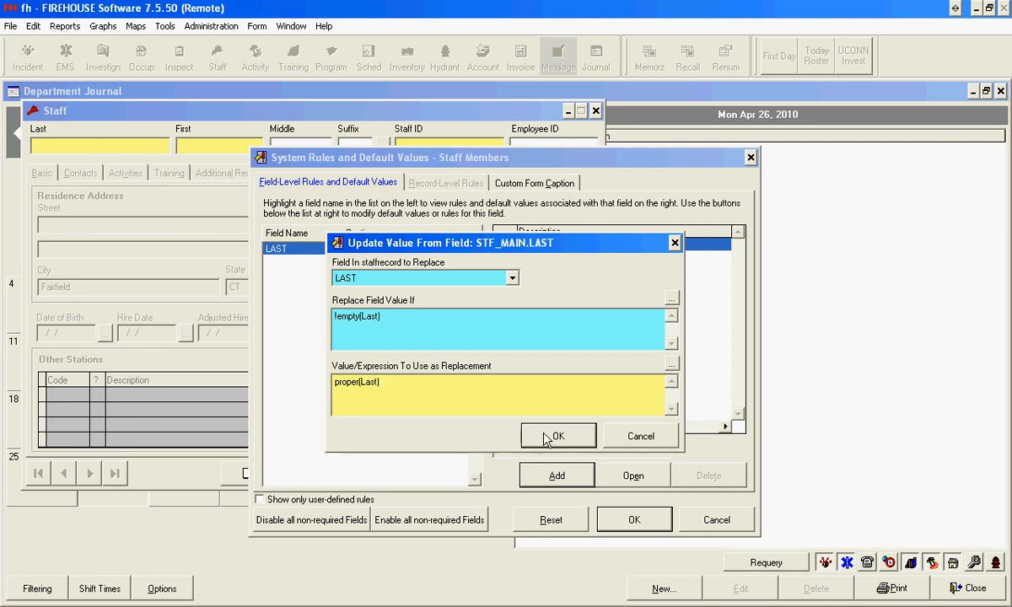
{"action": "left_click", "coordinate": [558, 435]}
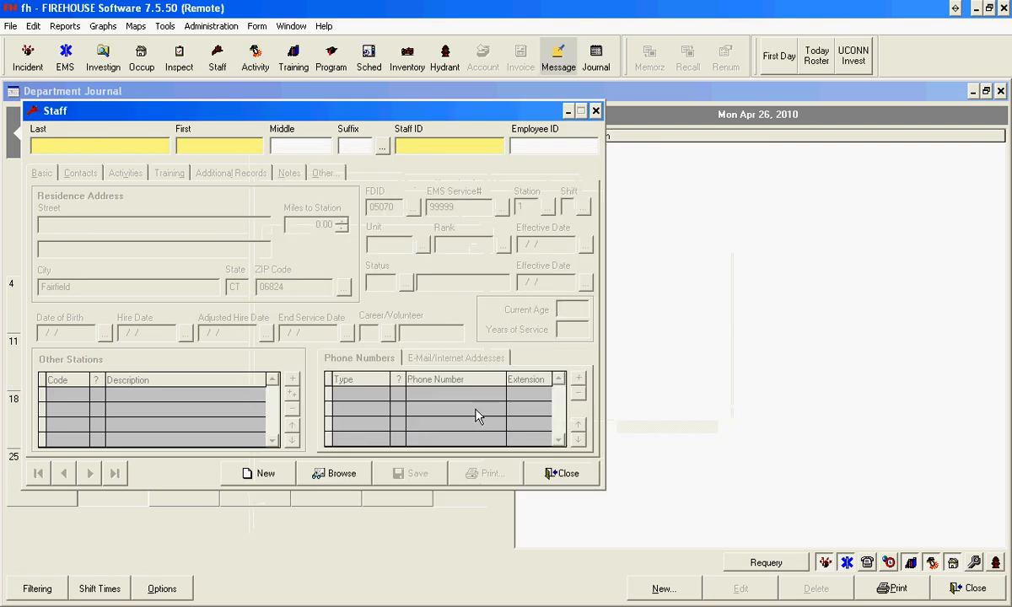
Step: Enter 'smithers' in Last so the rule converts it to 'Smithers'
{"action": "left_click", "coordinate": [98, 145]}
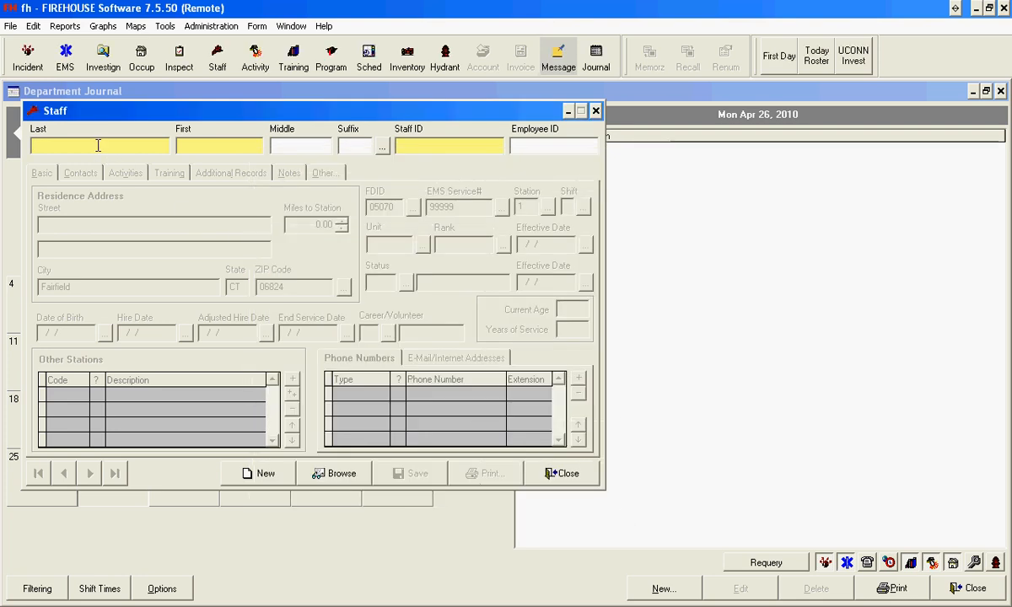
{"action": "type", "text": "sn"}
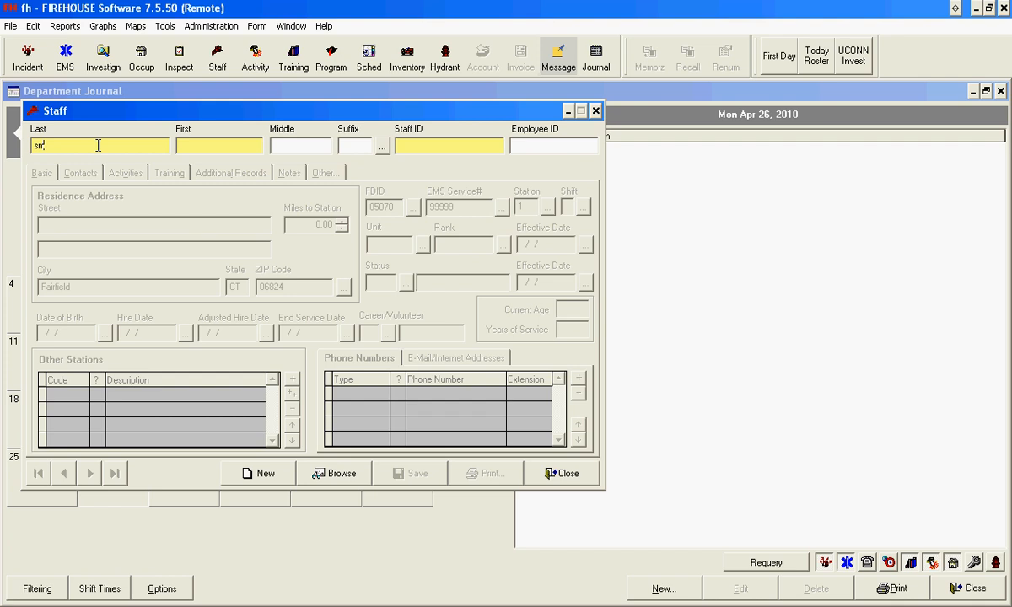
{"action": "type", "text": "mithers"}
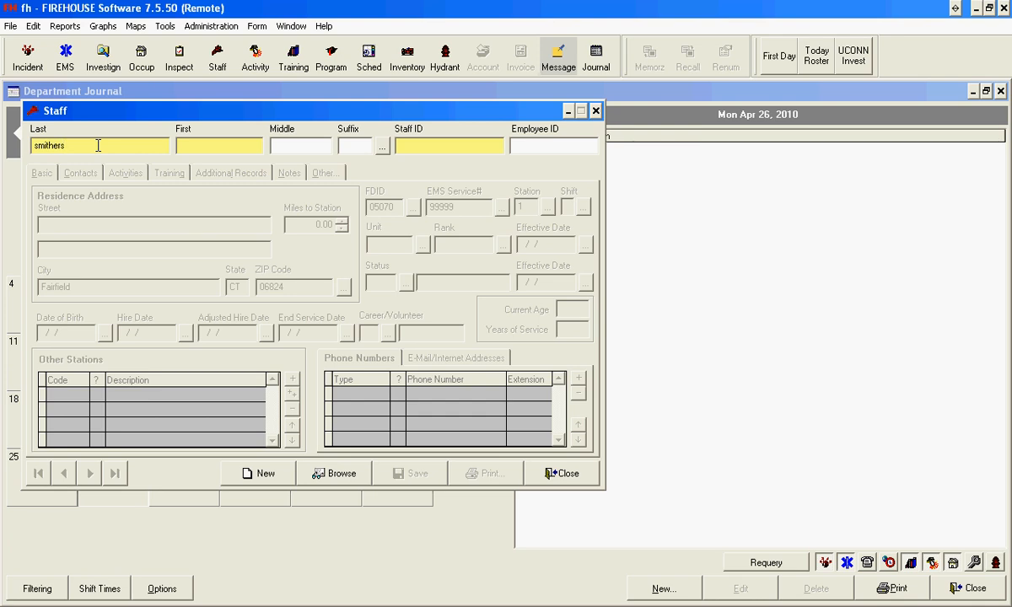
{"action": "key", "text": "Tab"}
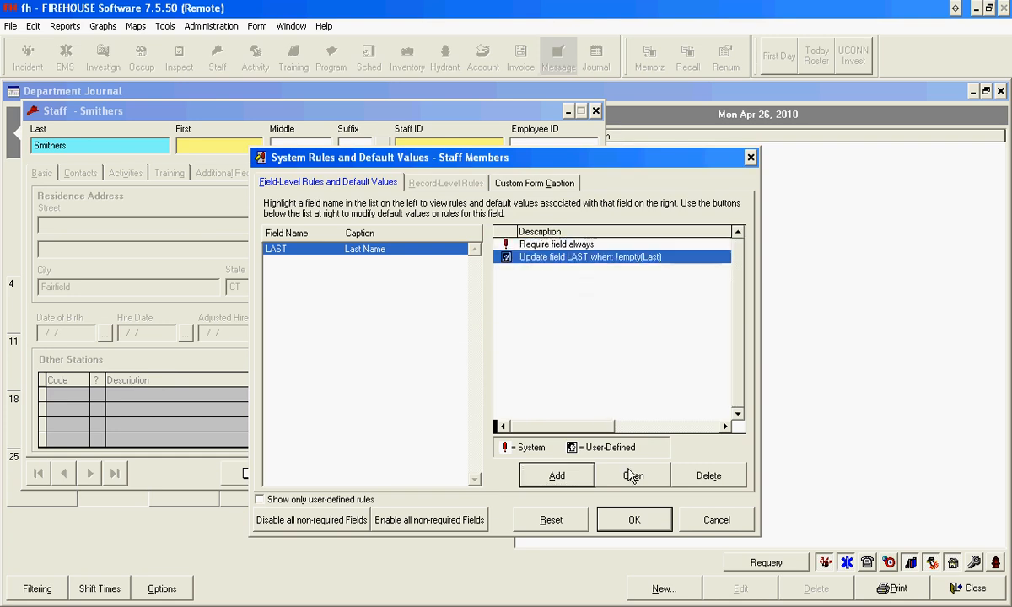
Step: Change the rule's replacement to upper(Last) and begin retyping 'smithe' in Last
{"action": "left_click", "coordinate": [633, 475]}
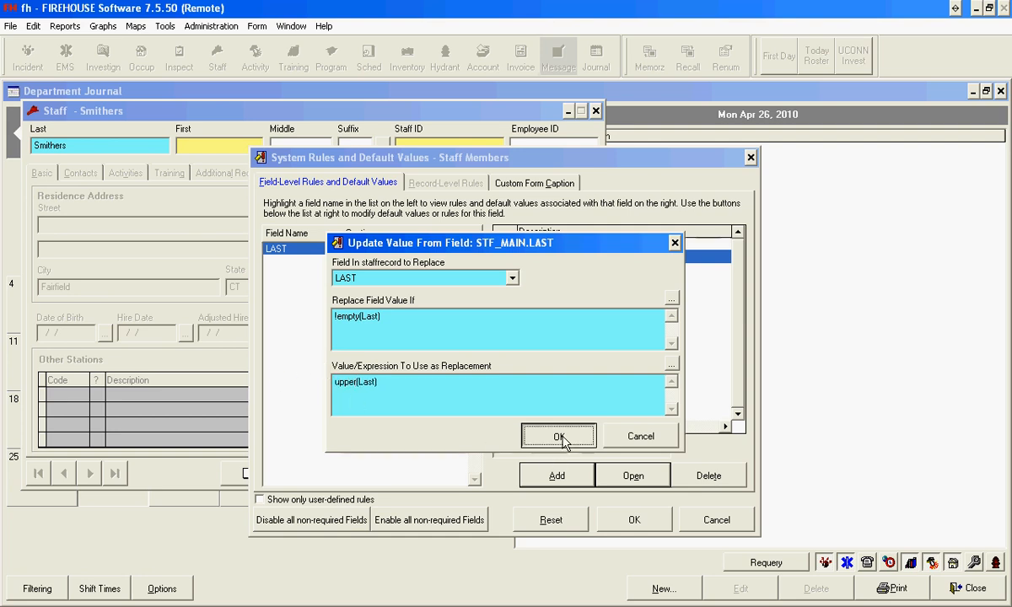
{"action": "left_click", "coordinate": [558, 436]}
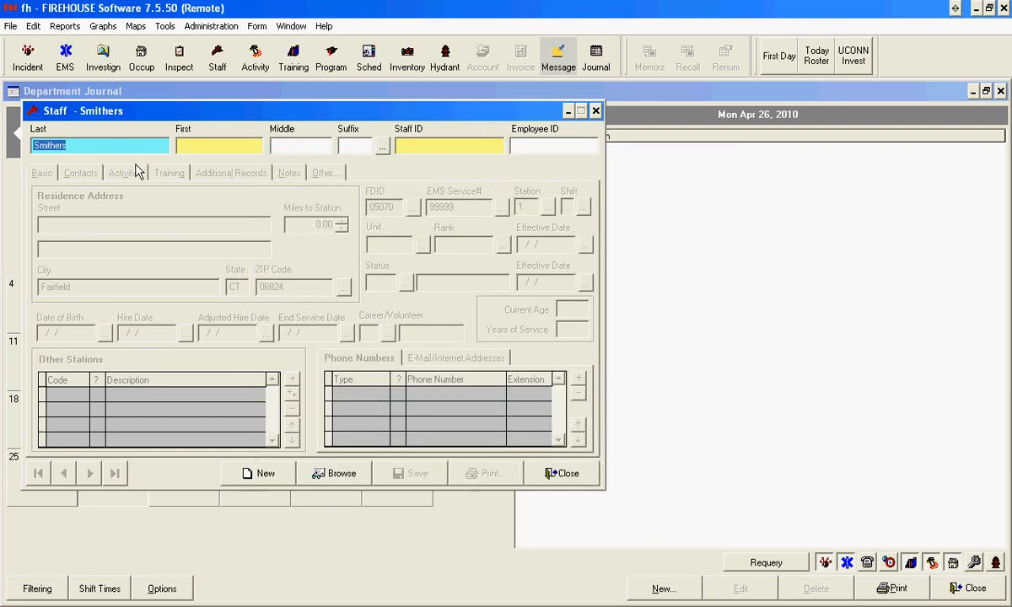
{"action": "type", "text": "smithe"}
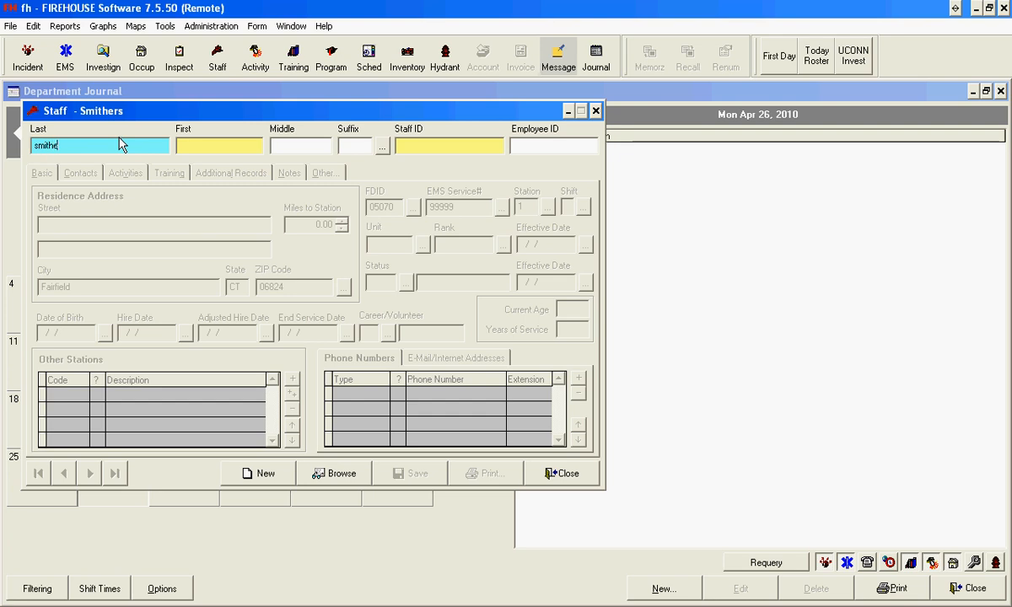